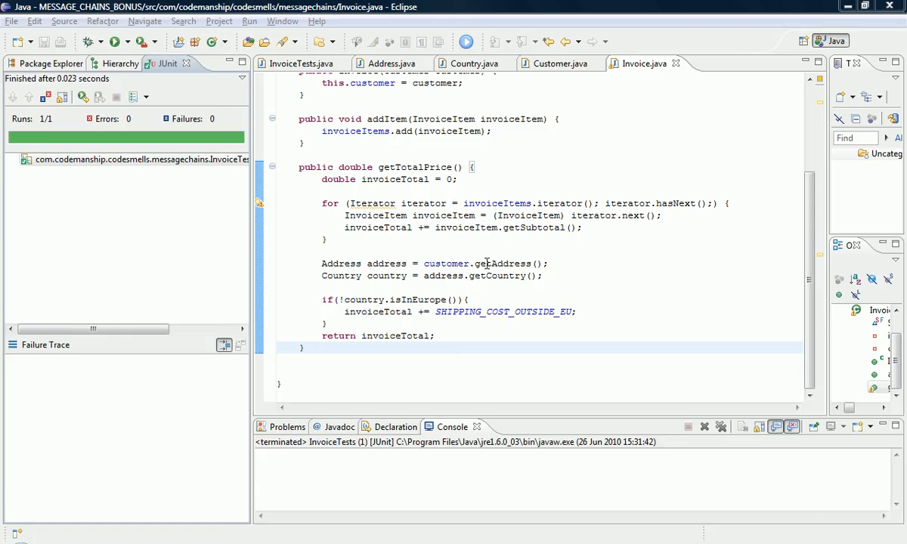
mouse_move(495, 264)
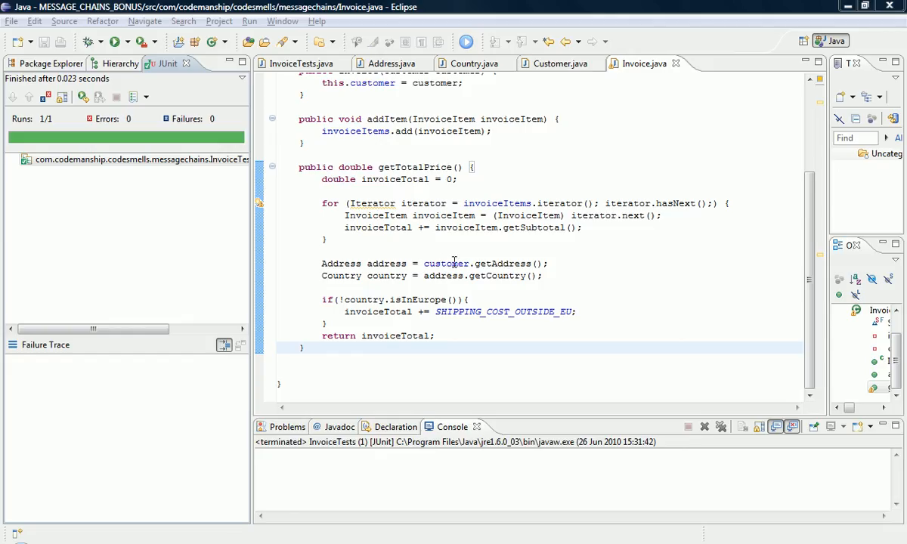
mouse_move(465, 266)
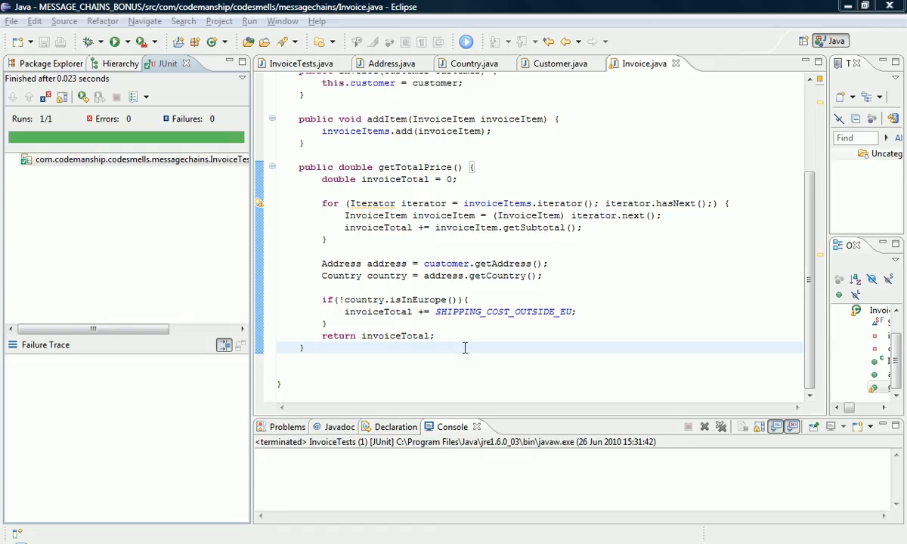
- Place the caret on country.isInEurope() in getTotalPrice and attempt Extract Local Variable without a selection
left_click(484, 275)
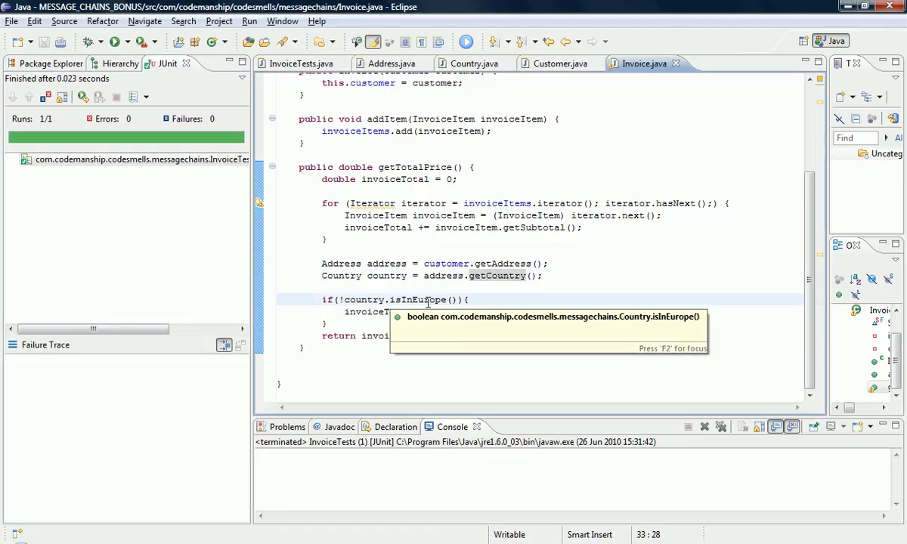
scroll("down", 3)
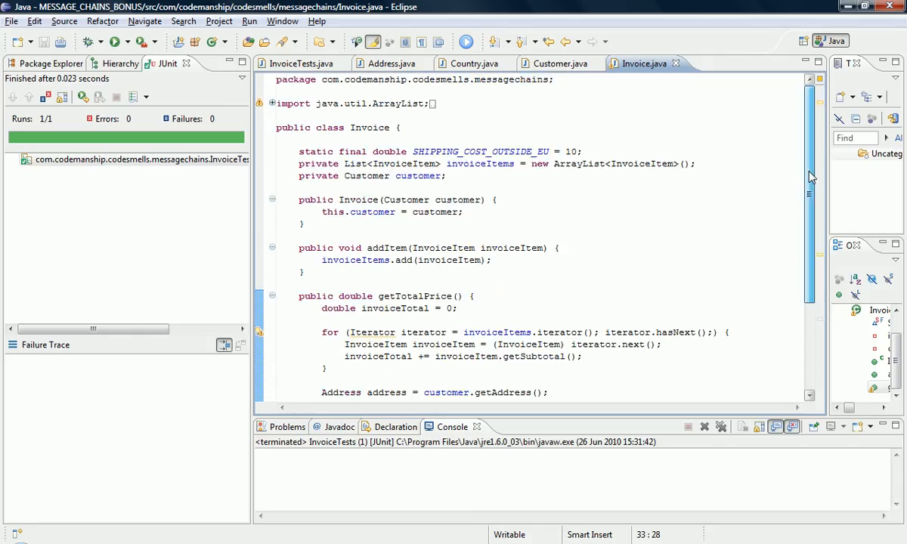
scroll("down", 3)
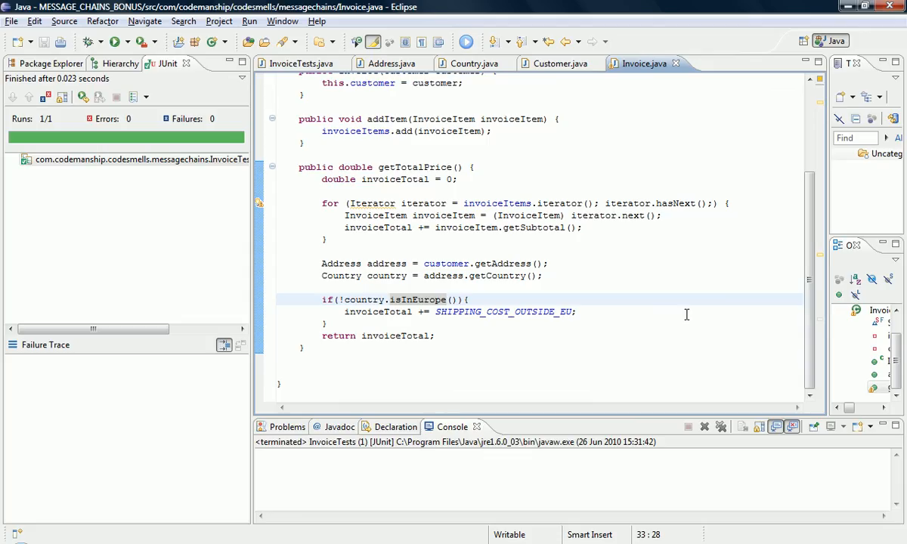
mouse_move(528, 316)
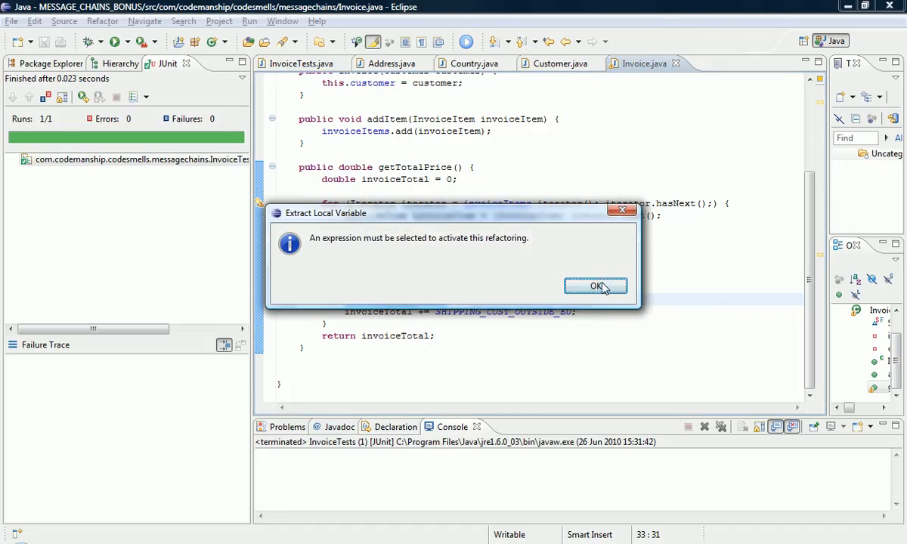
- Dismiss the error and extract country.isInEurope() into a boolean local named inEurope
left_click(596, 286)
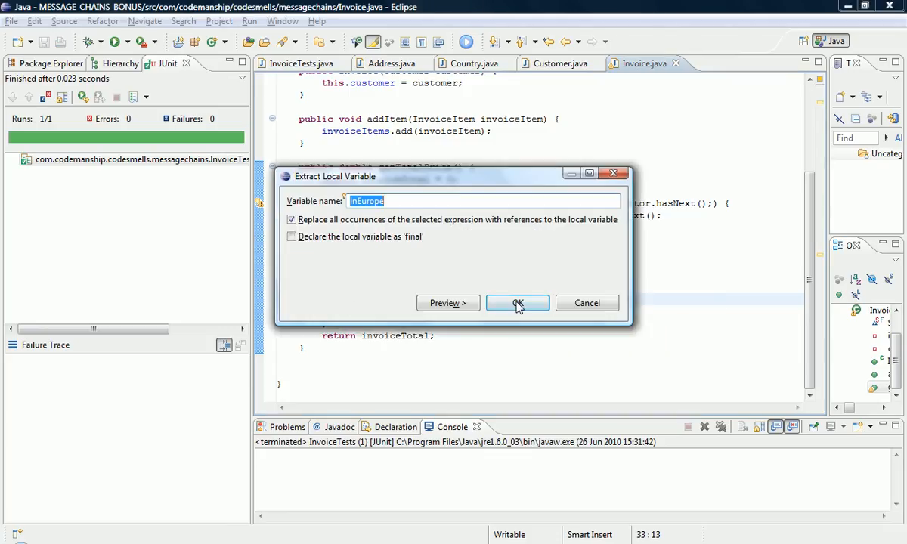
left_click(518, 303)
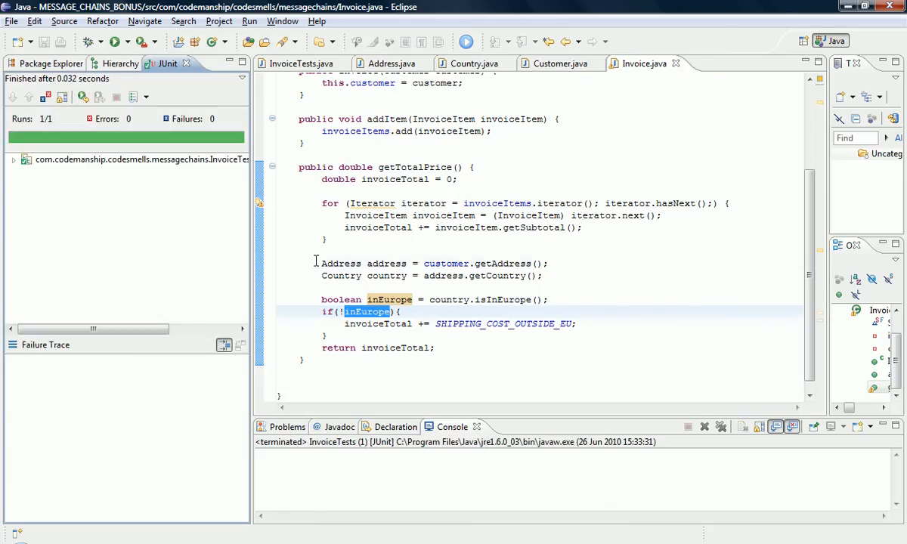
- Extract the address, country and inEurope lines into a private isInEurope method on Invoice
left_click_drag(322, 264, 549, 300)
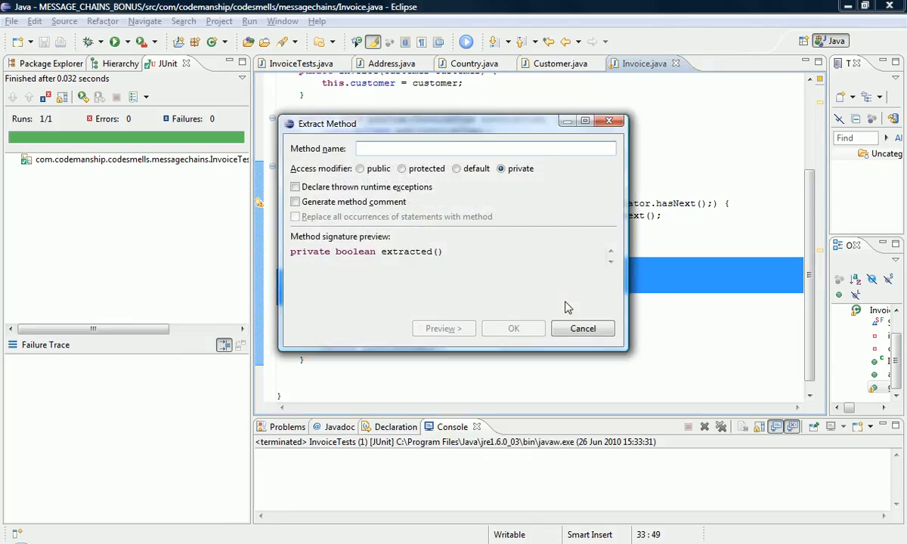
type("isInEurop")
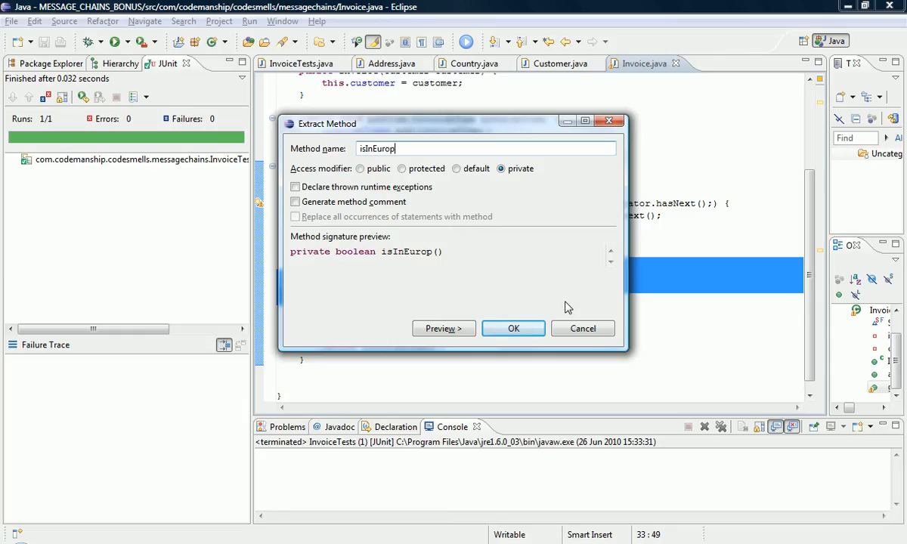
type("e")
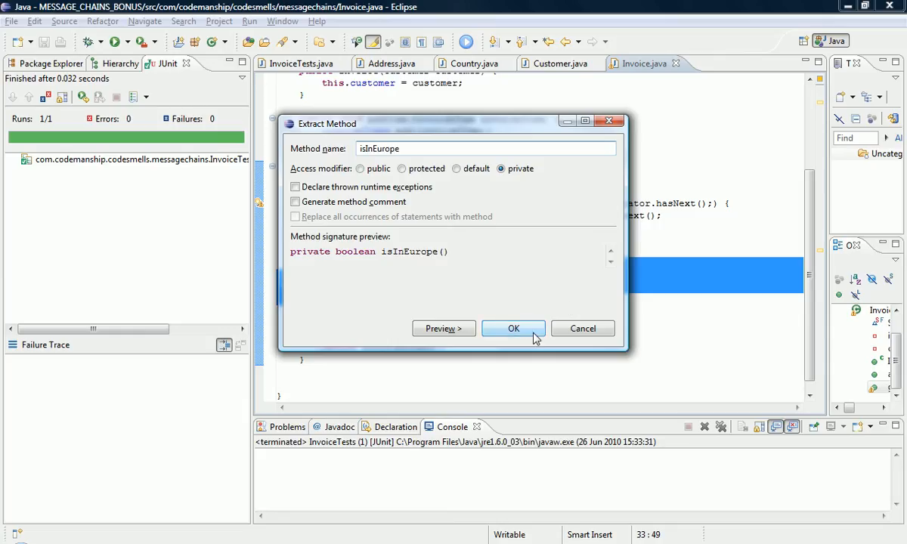
left_click(514, 328)
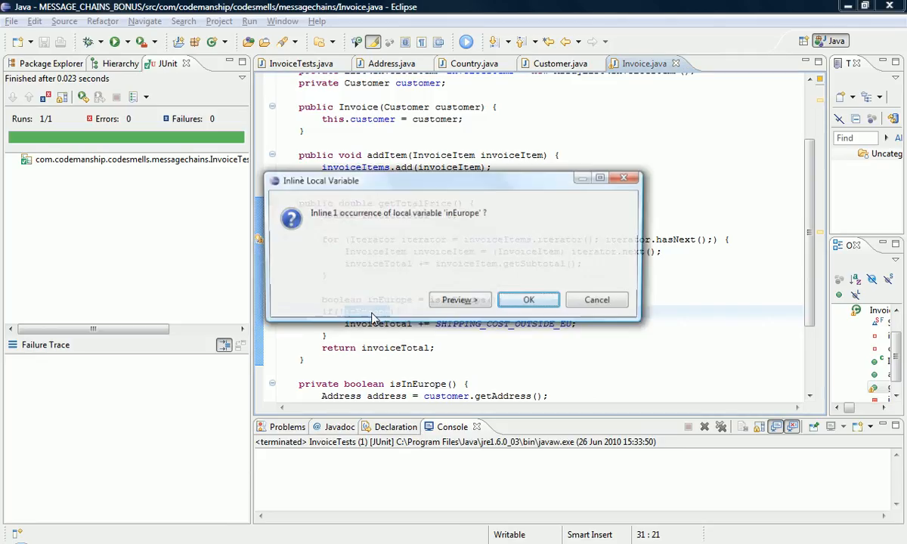
- Inline inEurope in getTotalPrice and in the helper, rerunning the JUnit tests green
left_click(530, 299)
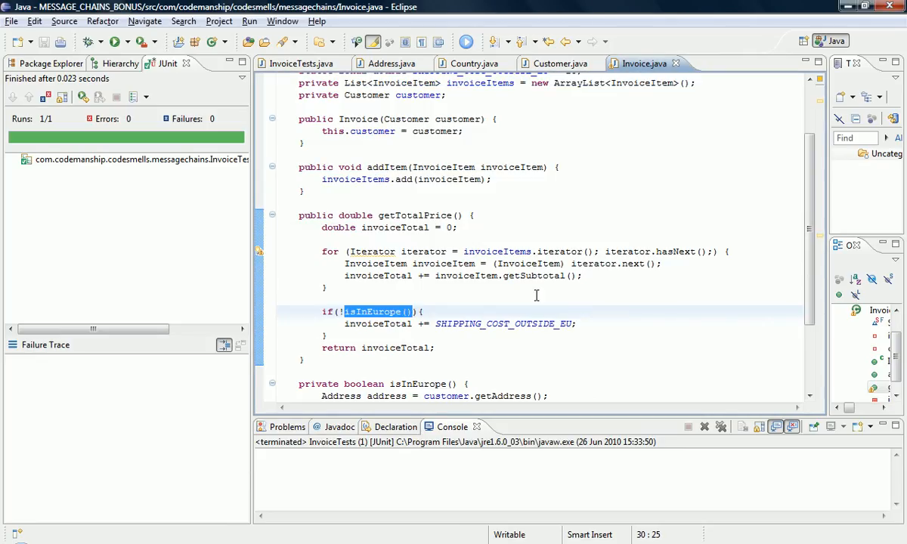
left_click(82, 97)
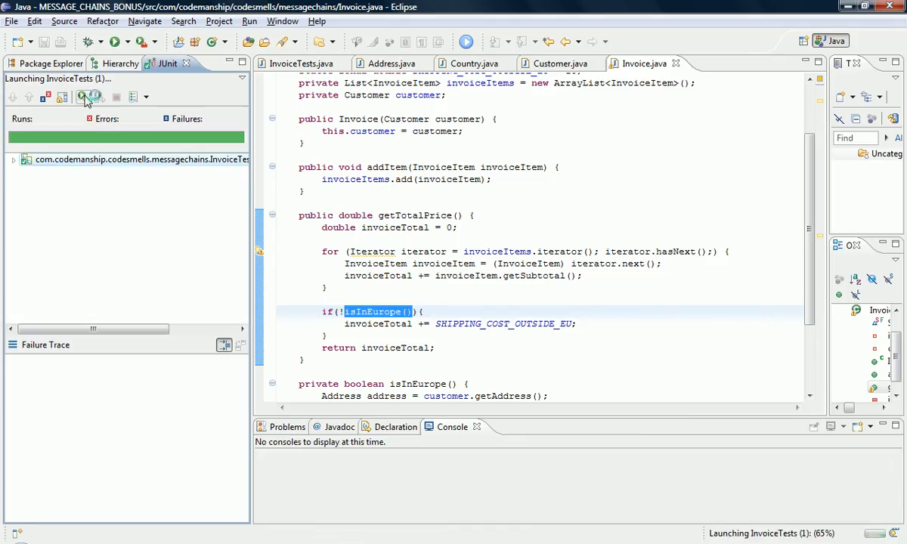
left_click(95, 97)
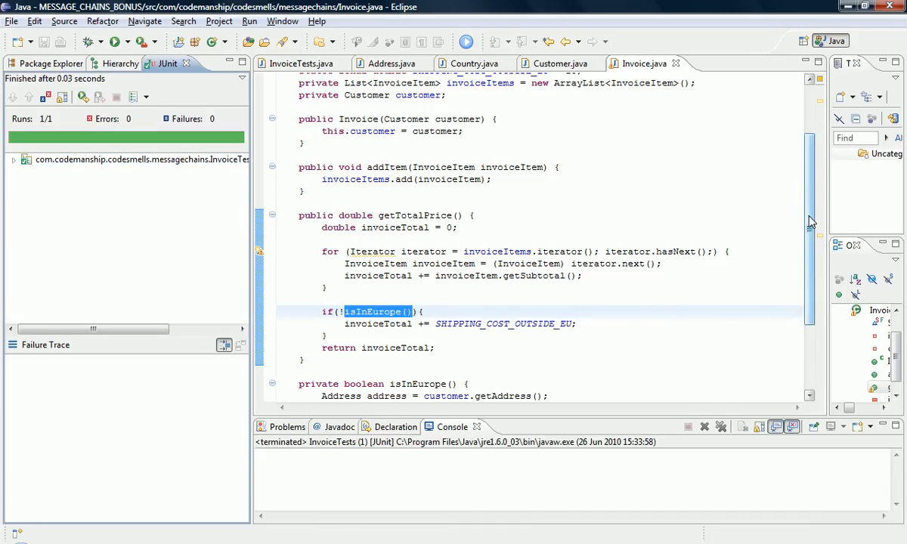
scroll("down", 3)
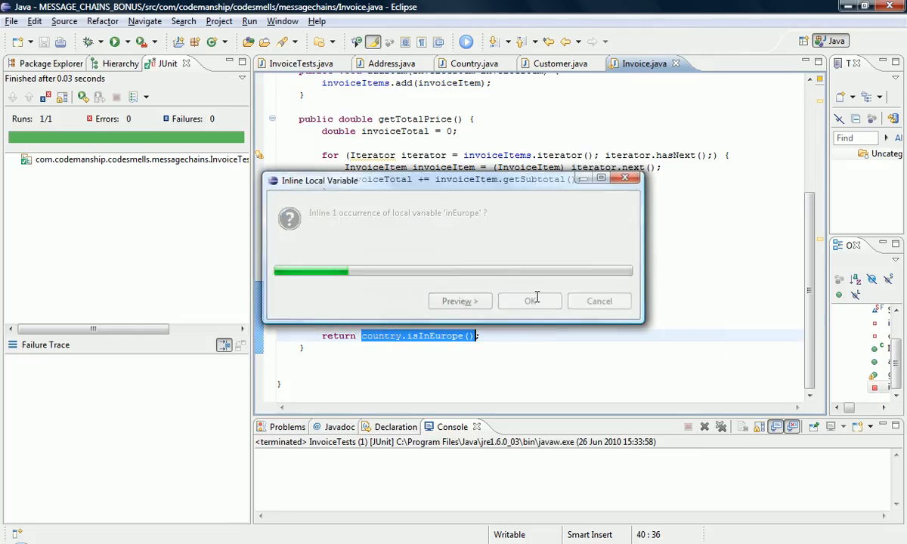
left_click(529, 301)
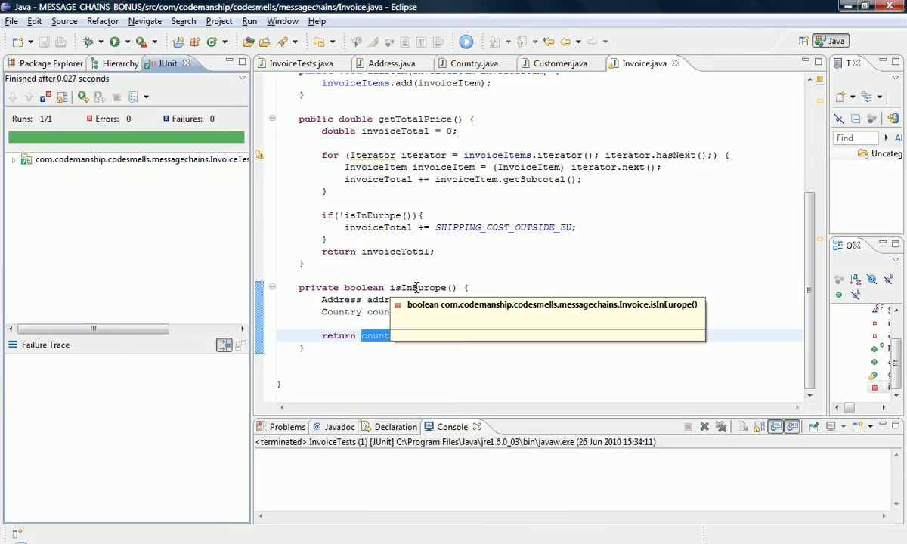
- Move isInEurope to Customer without a delegate, accept the visibility warning, and rerun the tests
double_click(418, 287)
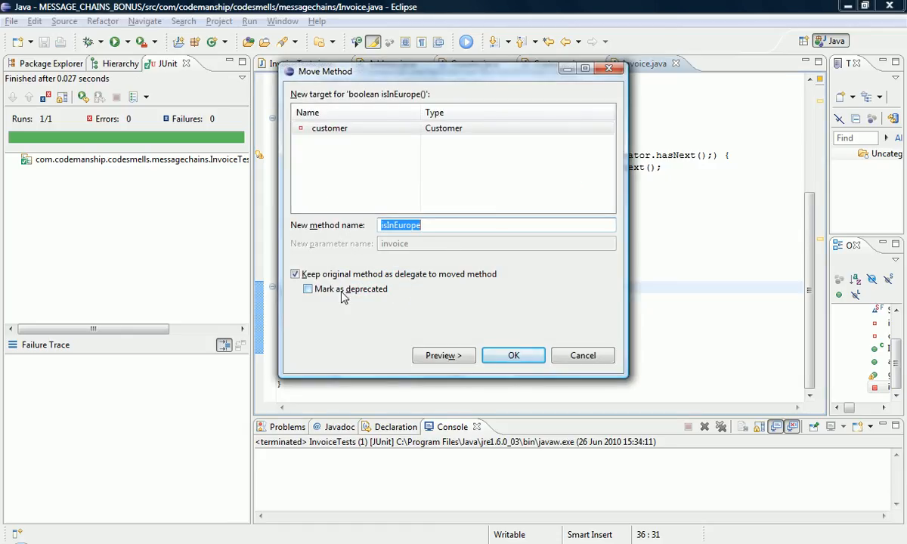
left_click(295, 274)
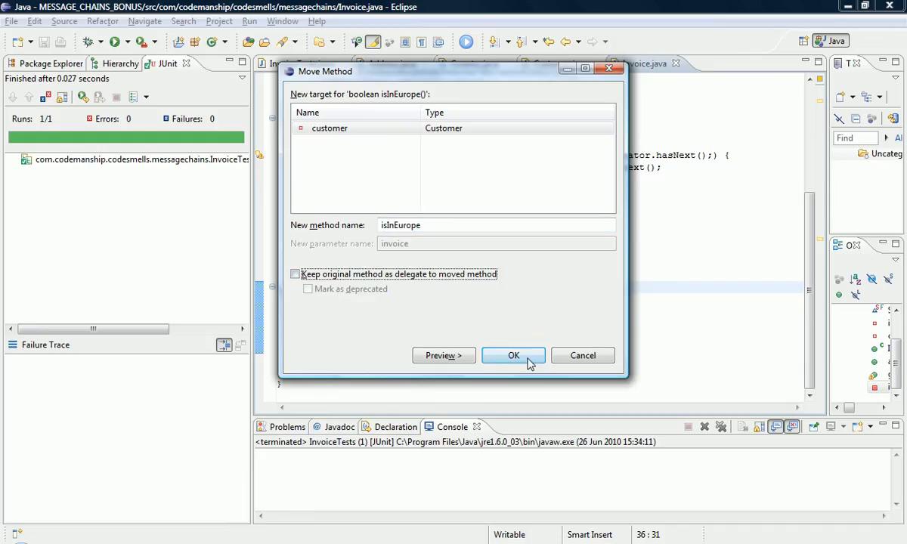
left_click(514, 356)
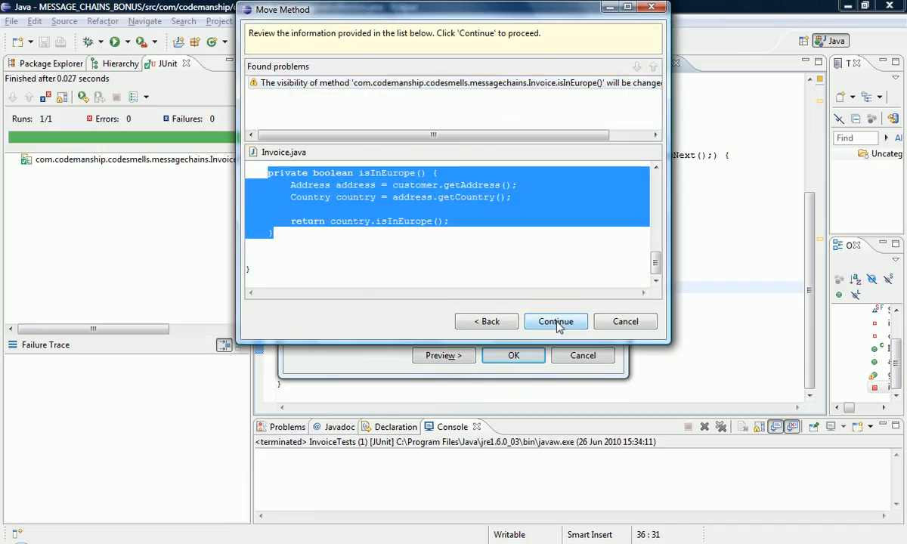
left_click(555, 320)
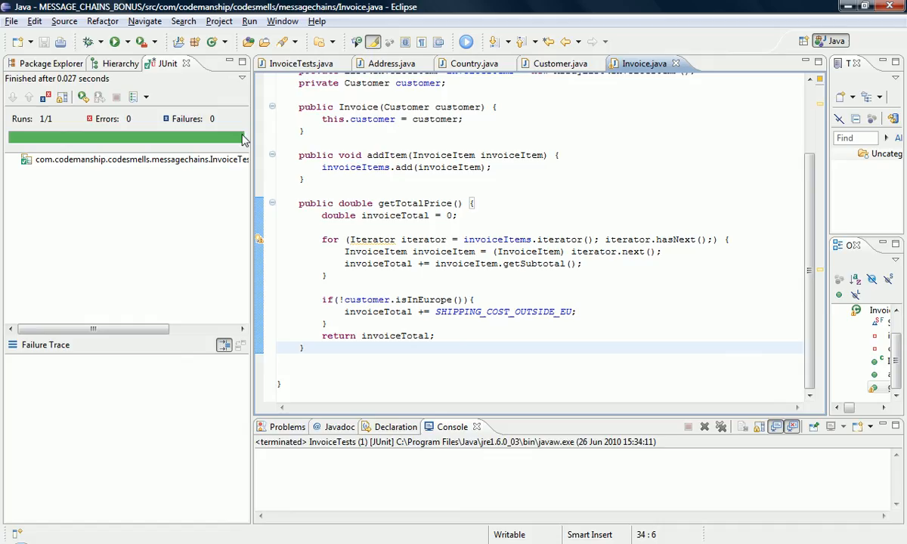
left_click(83, 96)
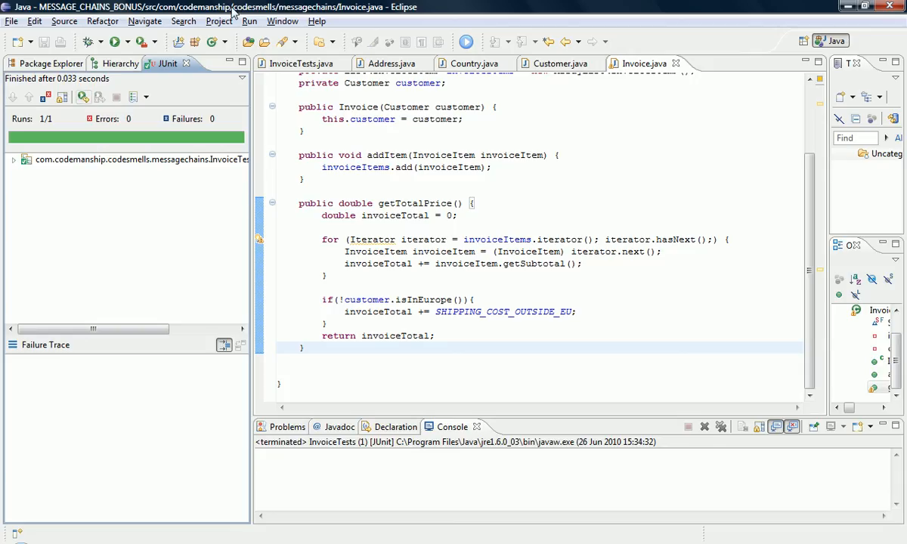
- In Customer.java, inline the address local so isInEurope reads address.getCountry(), then select the method
left_click(559, 64)
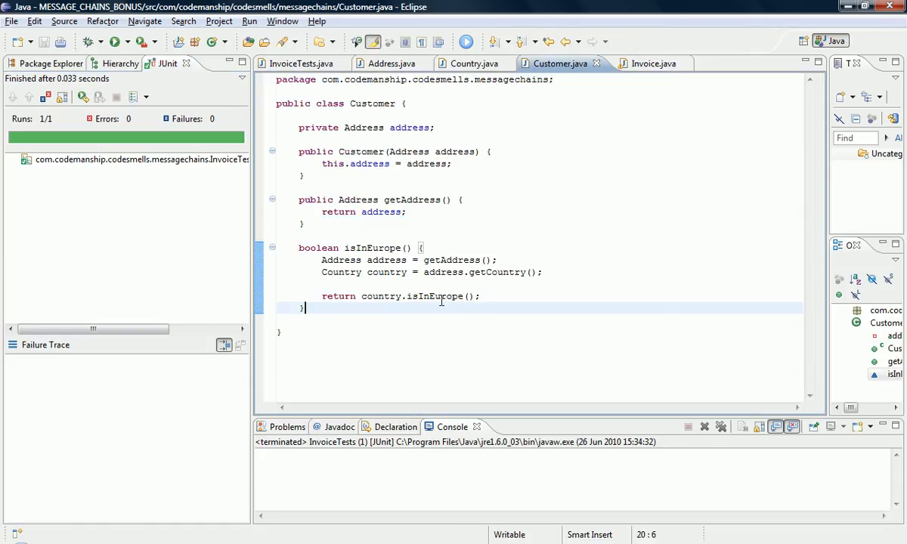
left_click(385, 260)
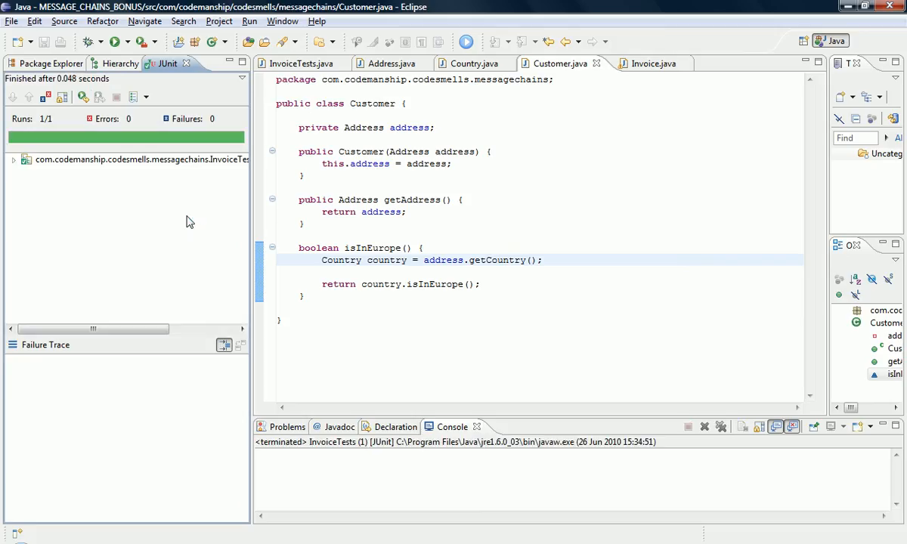
double_click(372, 248)
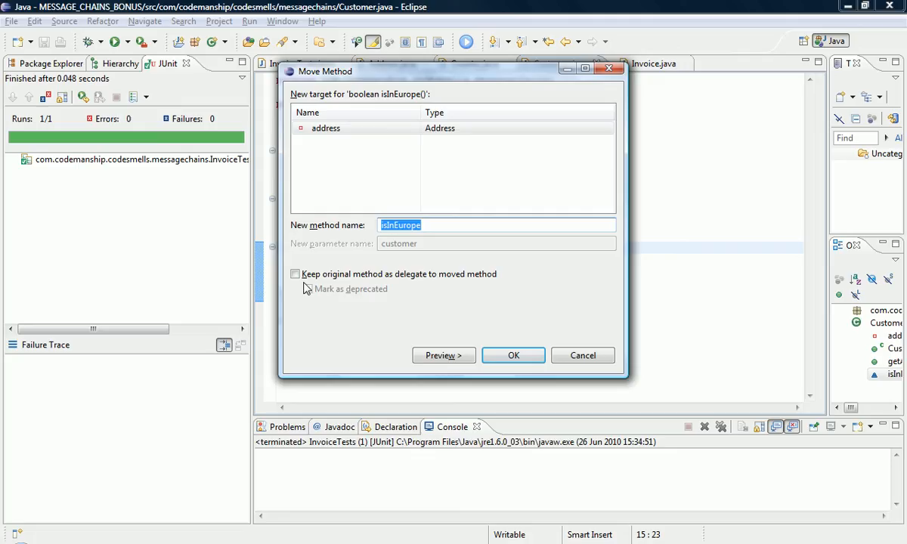
- Move isInEurope to Address, keeping a delegating return address.isInEurope() in Customer
left_click(295, 274)
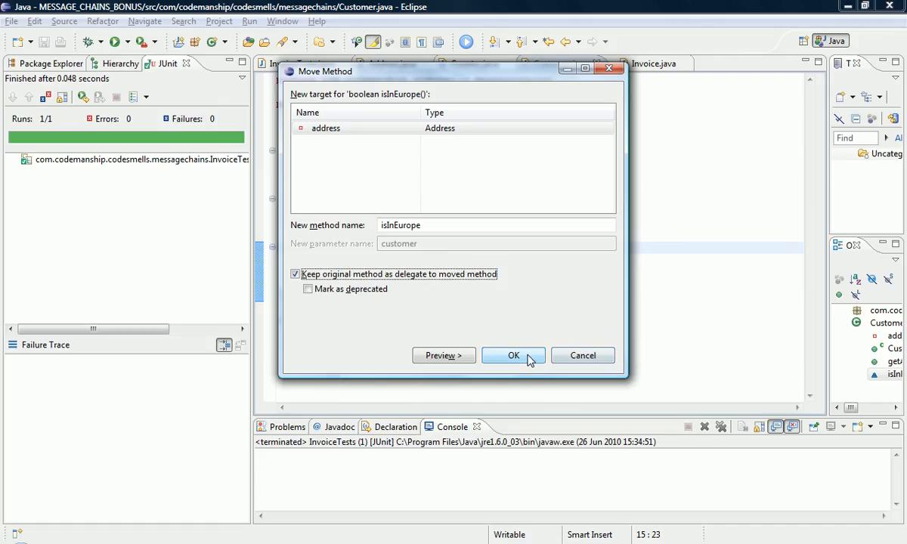
left_click(514, 356)
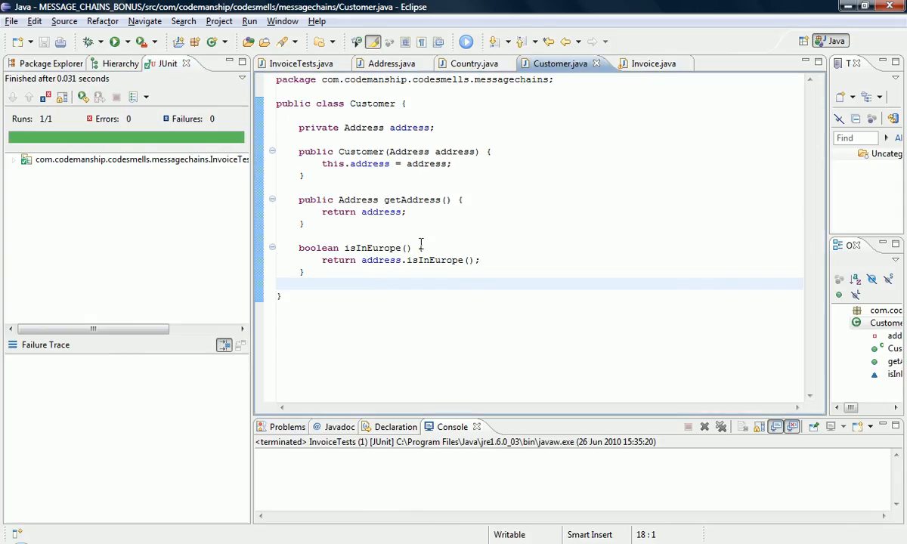
- Switch to Address.java to show isInEurope returning country.isInEurope()
left_click(390, 64)
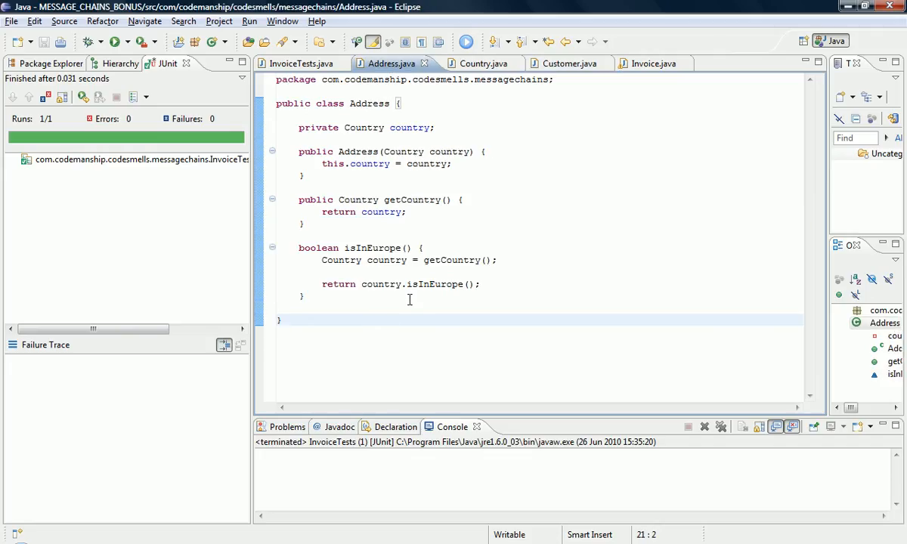
mouse_move(363, 288)
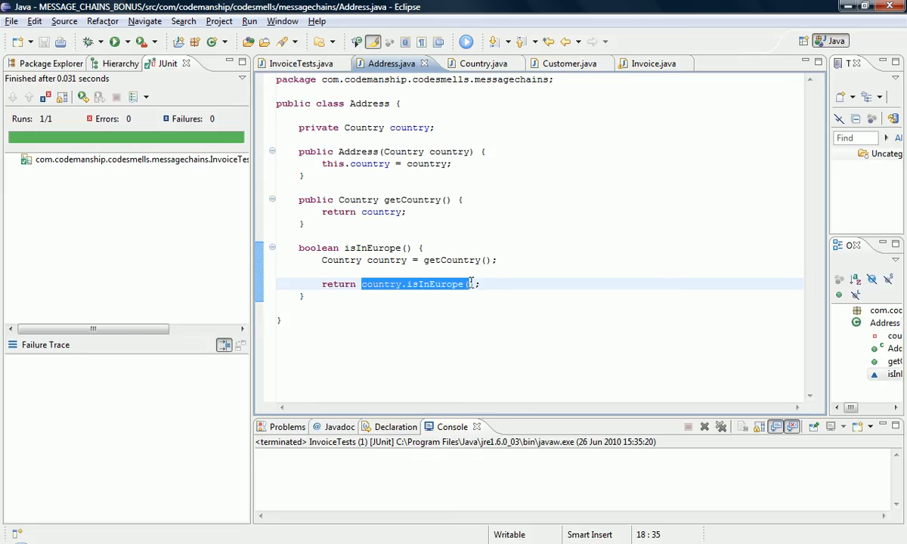
mouse_move(390, 260)
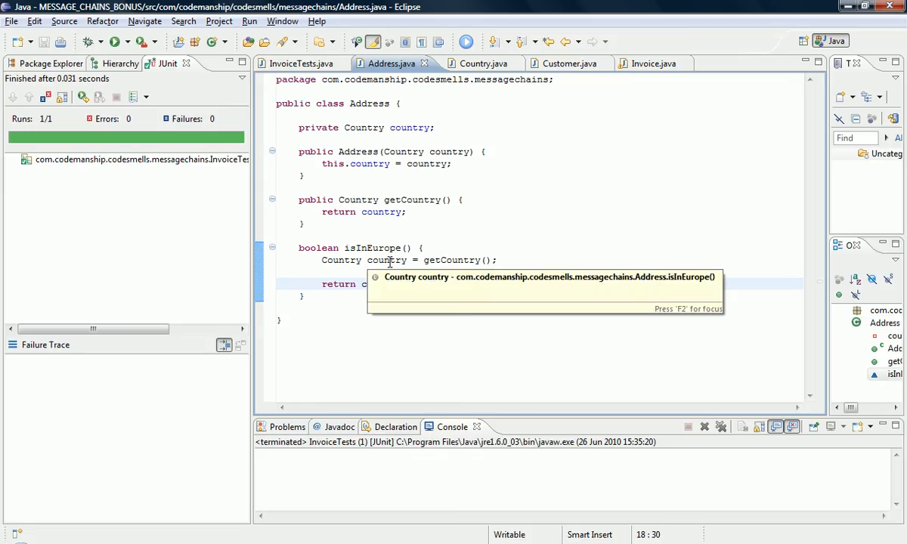